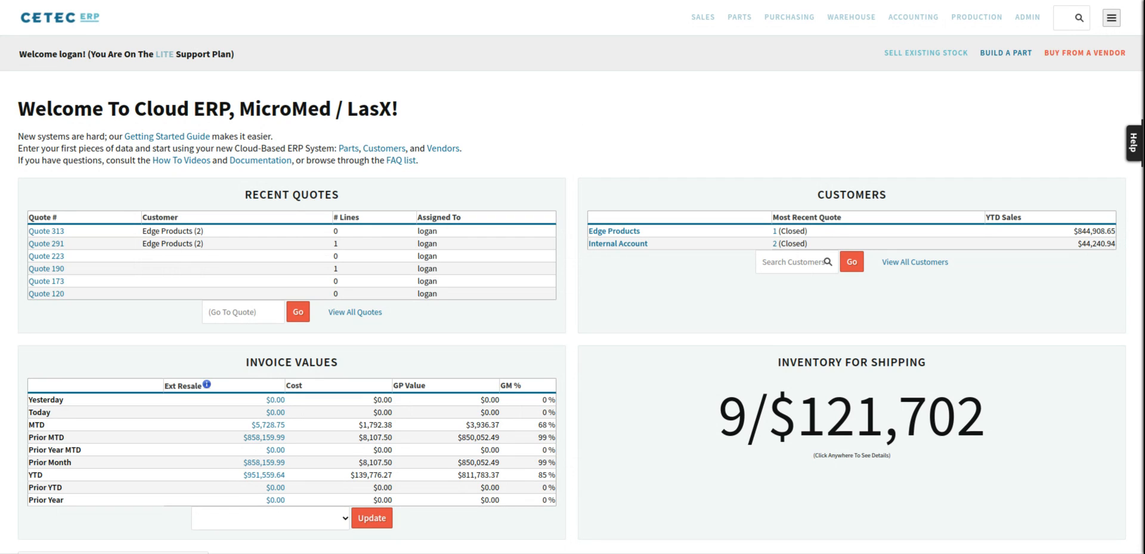
Navigate from the dashboard to the Purchasing PQuotes list page.
left_click(789, 17)
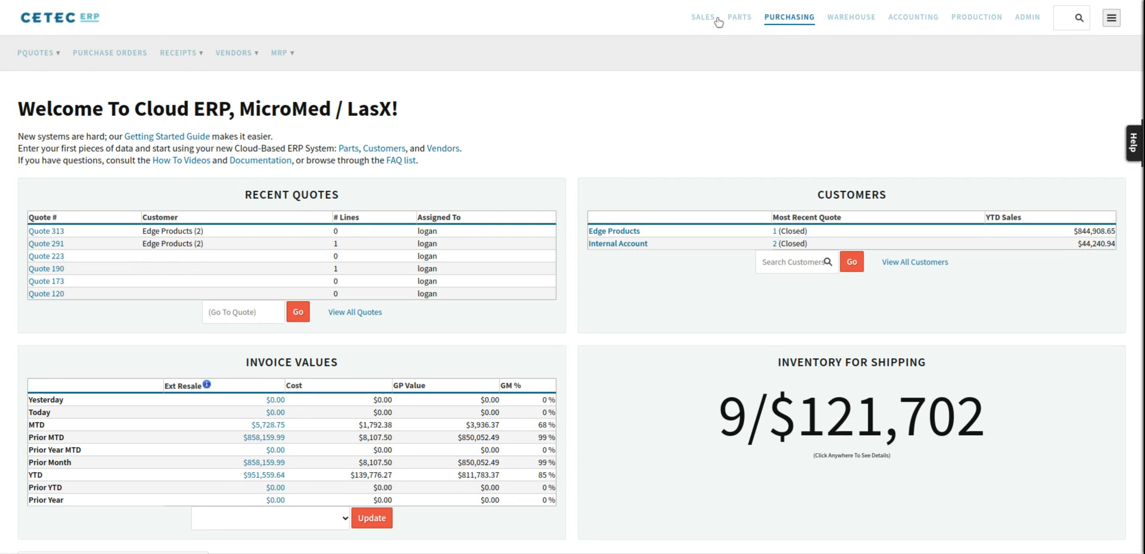
left_click(37, 53)
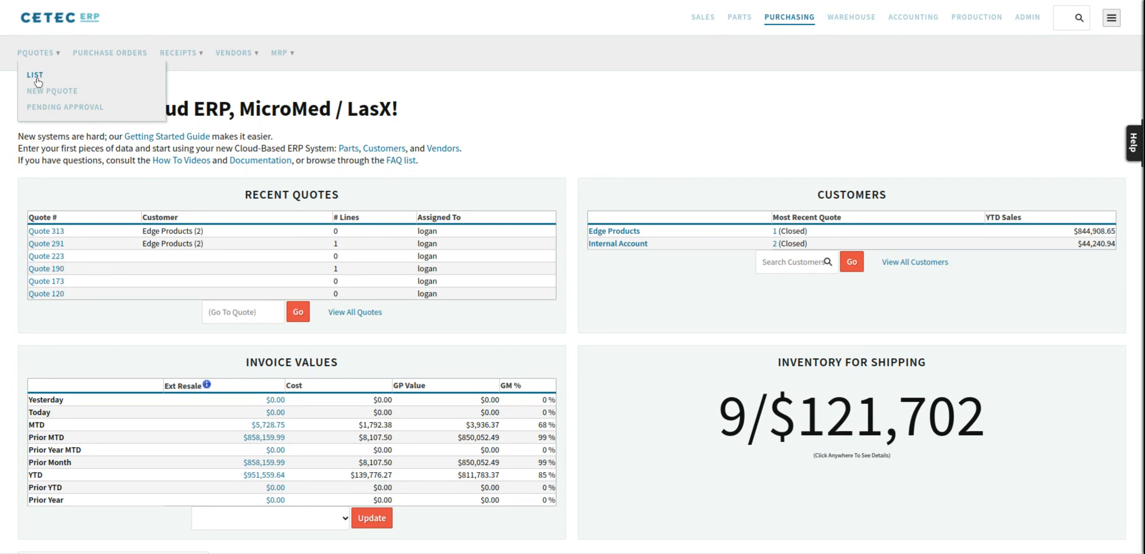
mouse_move(464, 108)
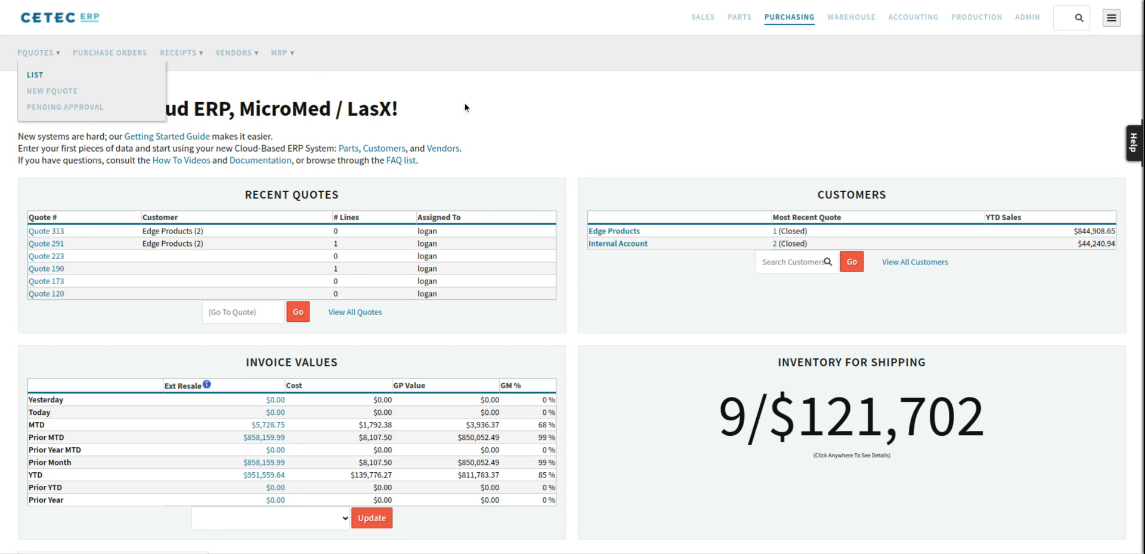
left_click(35, 74)
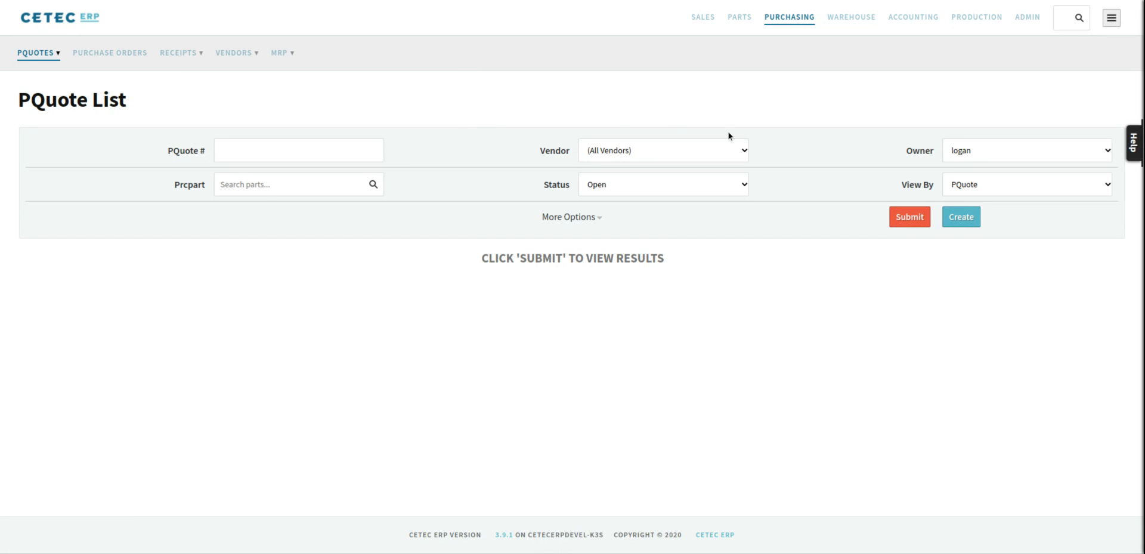
Submit the search for open PQuotes and open PQuote 226 from Master Distributor.
left_click(909, 216)
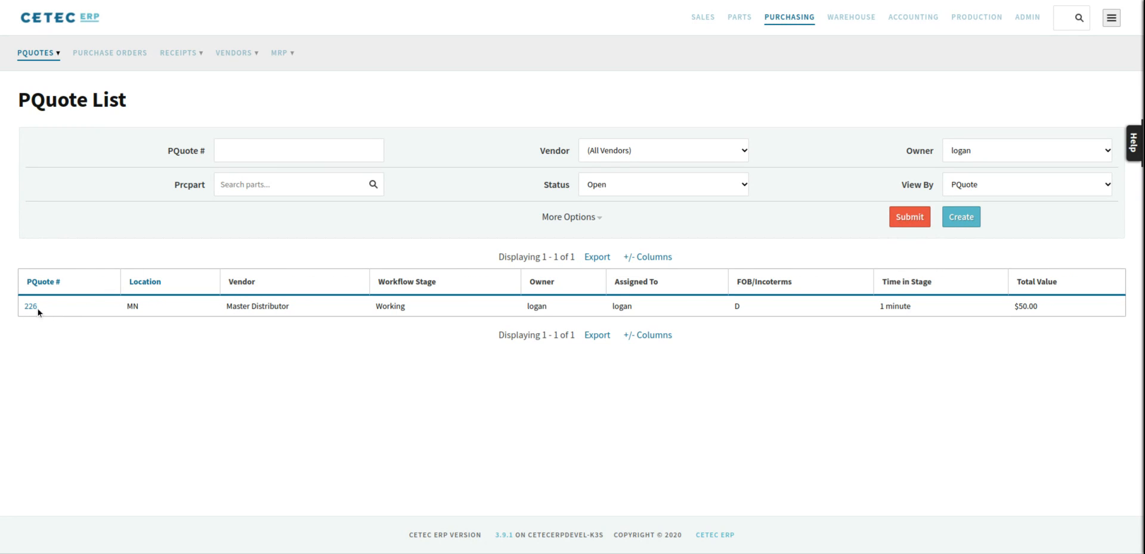
left_click(30, 306)
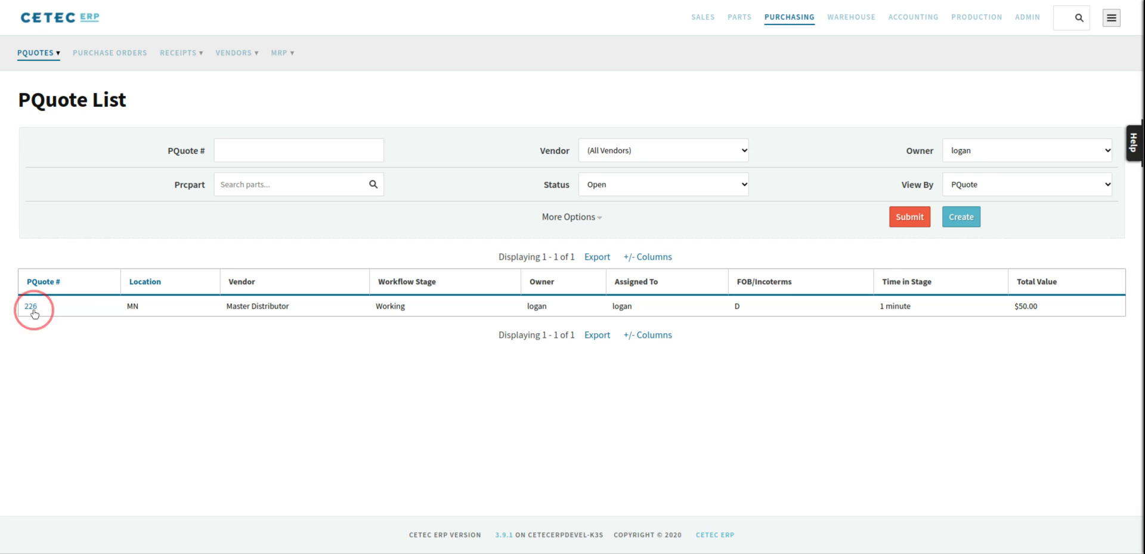
left_click(30, 306)
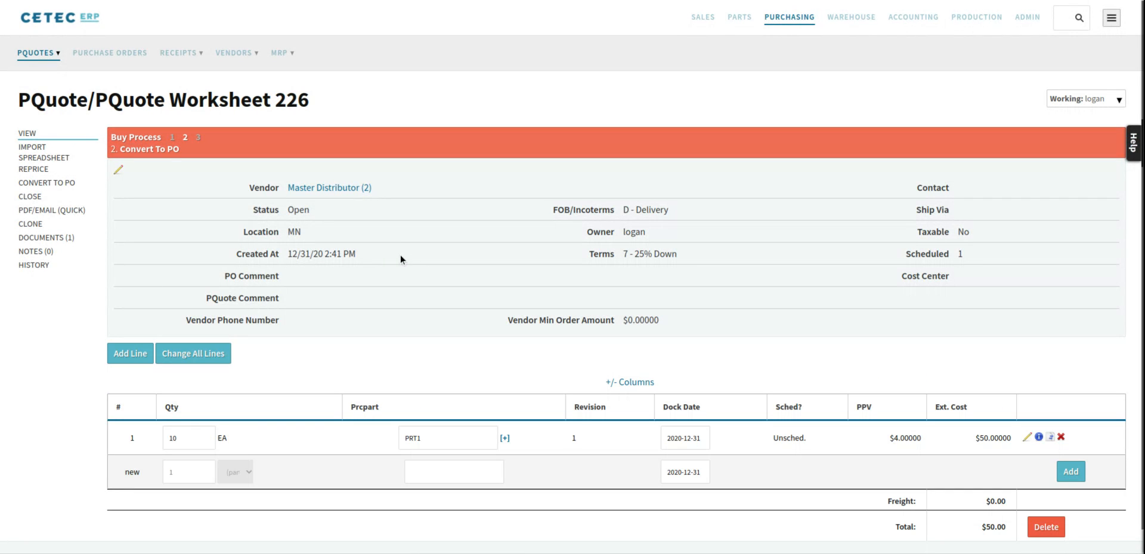
mouse_move(163, 229)
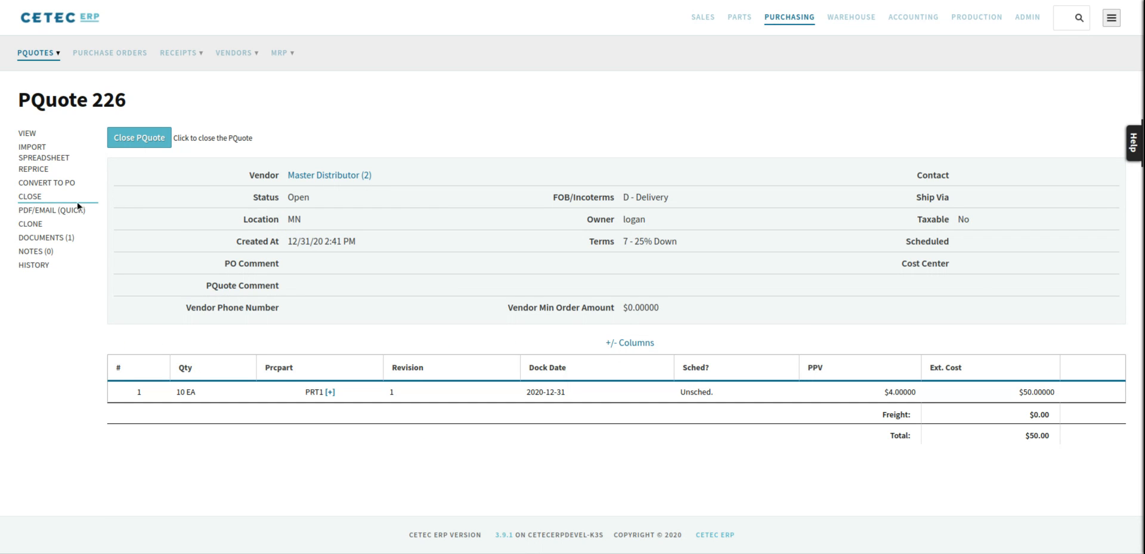
mouse_move(148, 139)
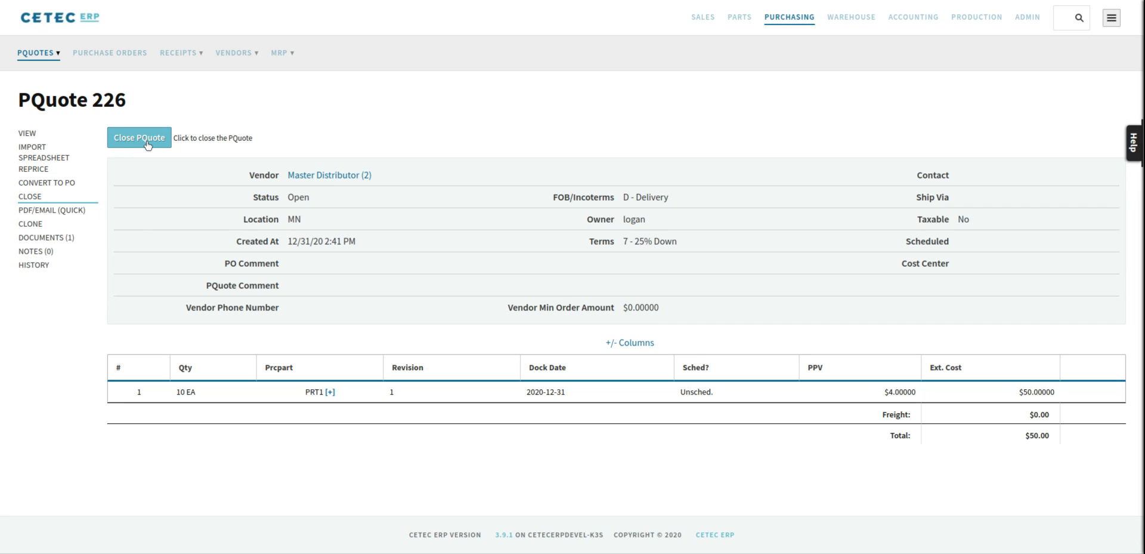
Confirm closing PQuote 226 so its status shows Closed.
left_click(139, 137)
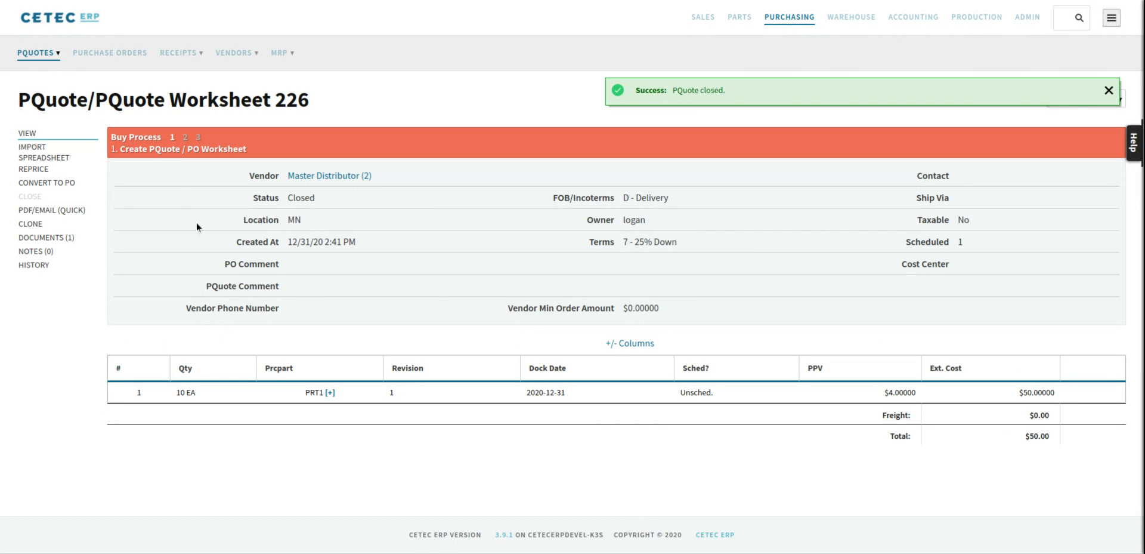
mouse_move(319, 204)
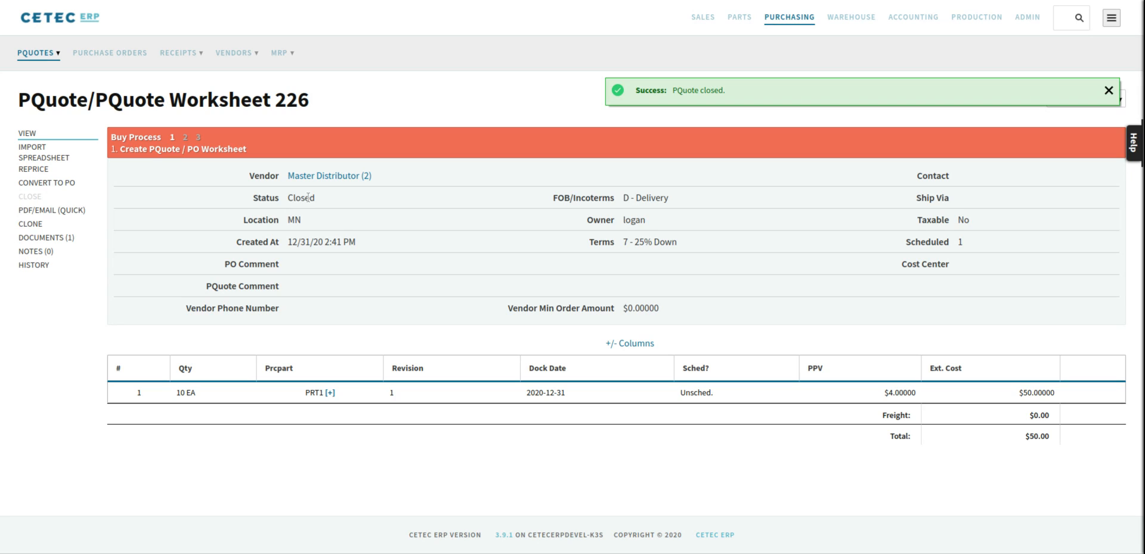
mouse_move(411, 118)
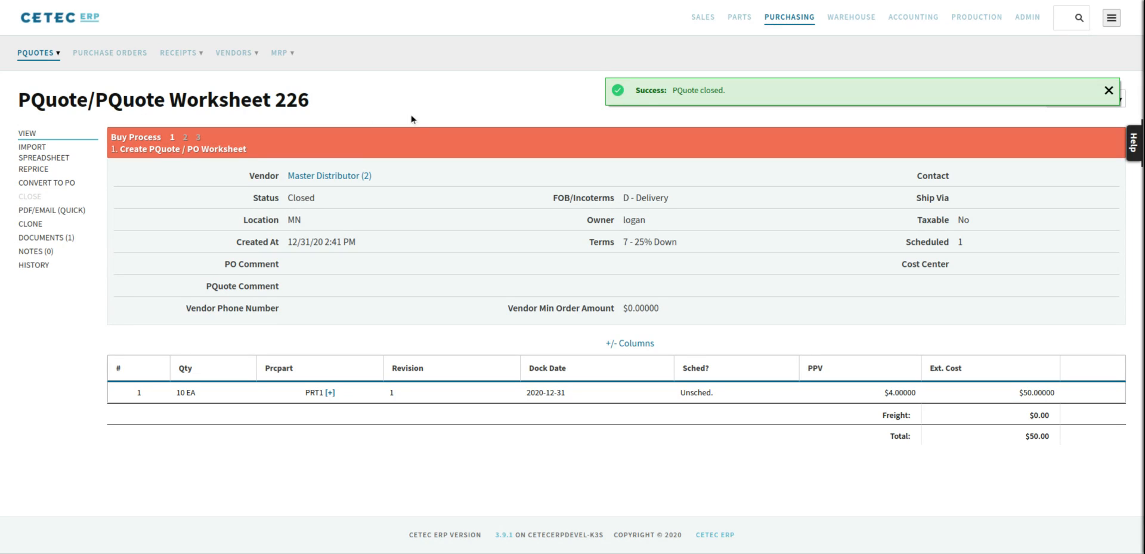